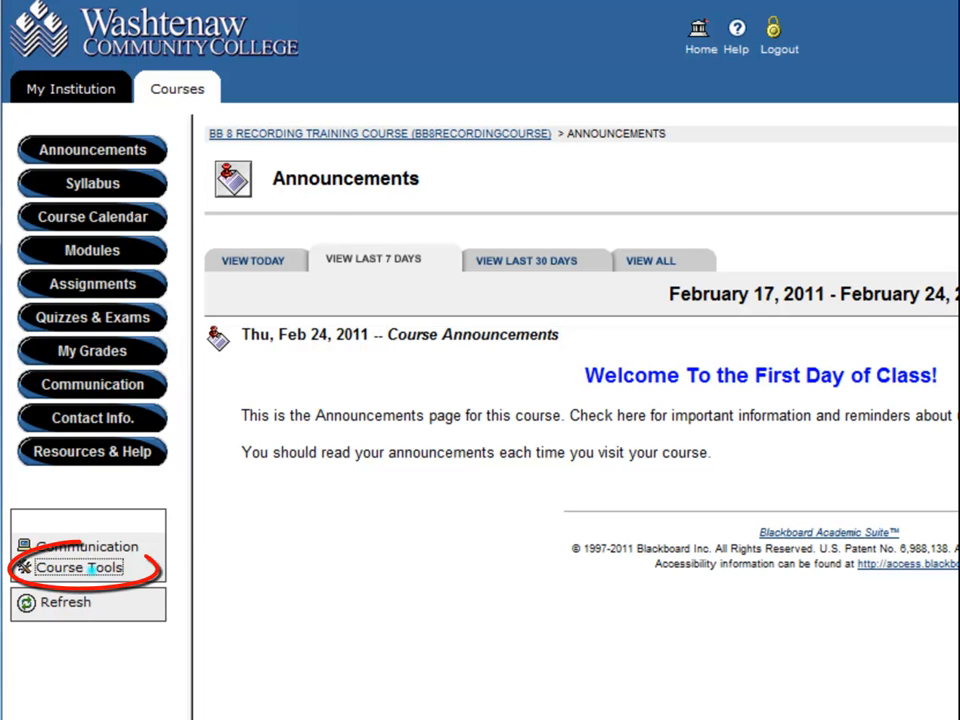
- Open Course Tools from the left course menu to show the Tools page
click(80, 567)
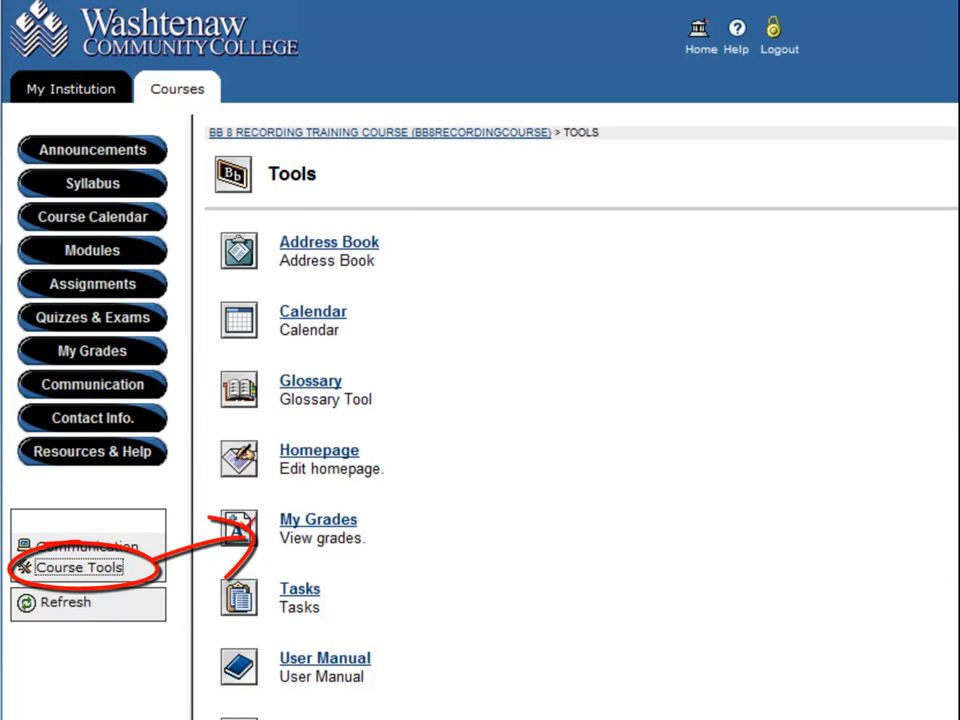
- Open My Grades to view the course's graded items, due dates and points possible
click(318, 519)
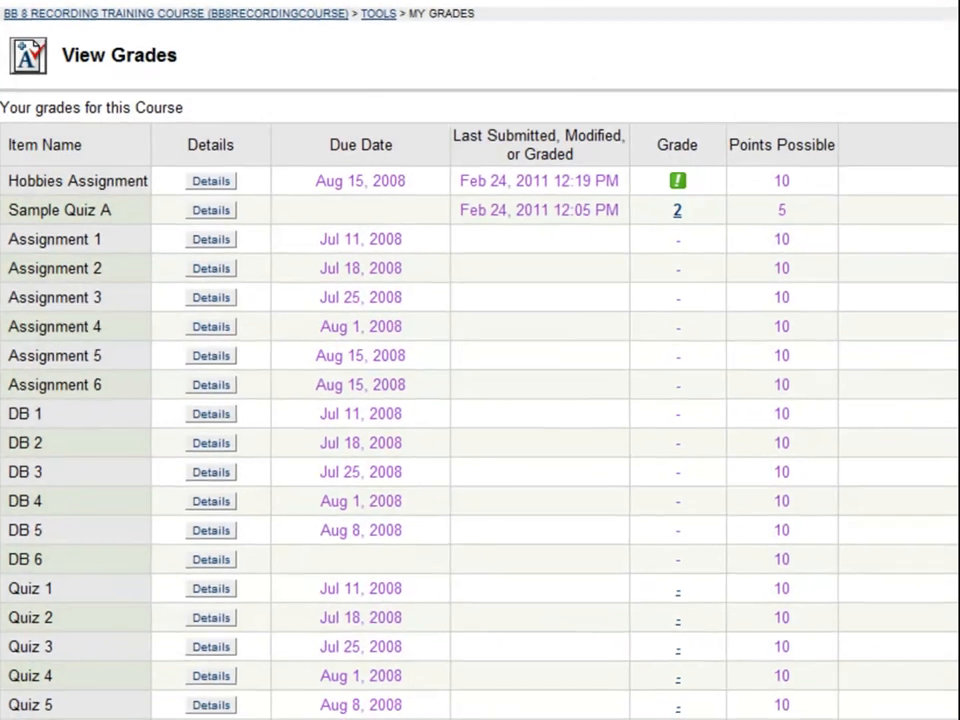
scroll(down, 3)
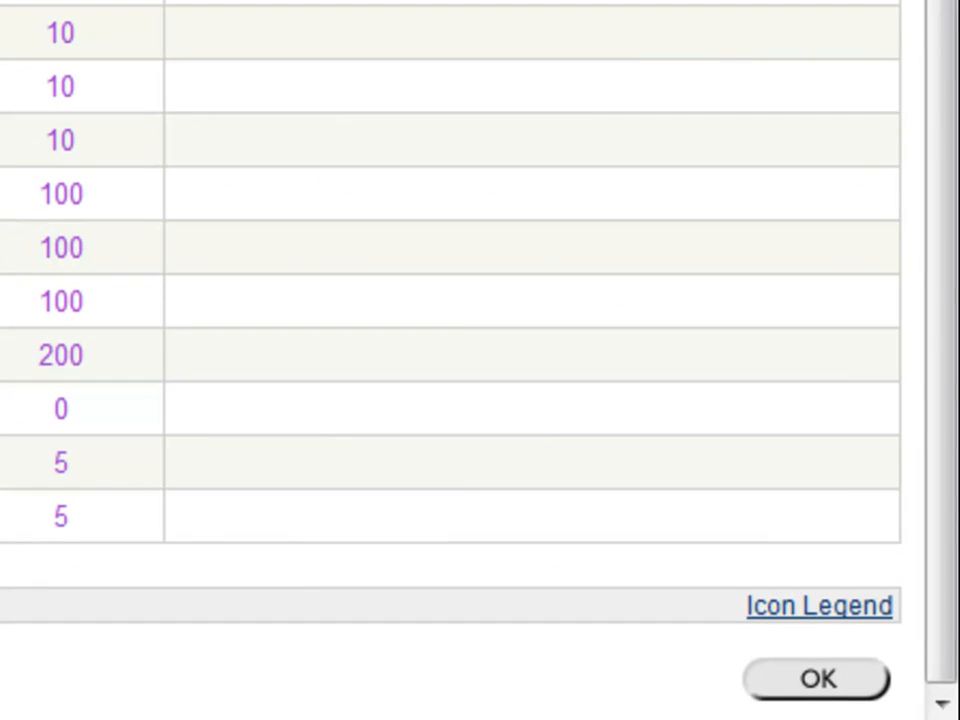
click(818, 605)
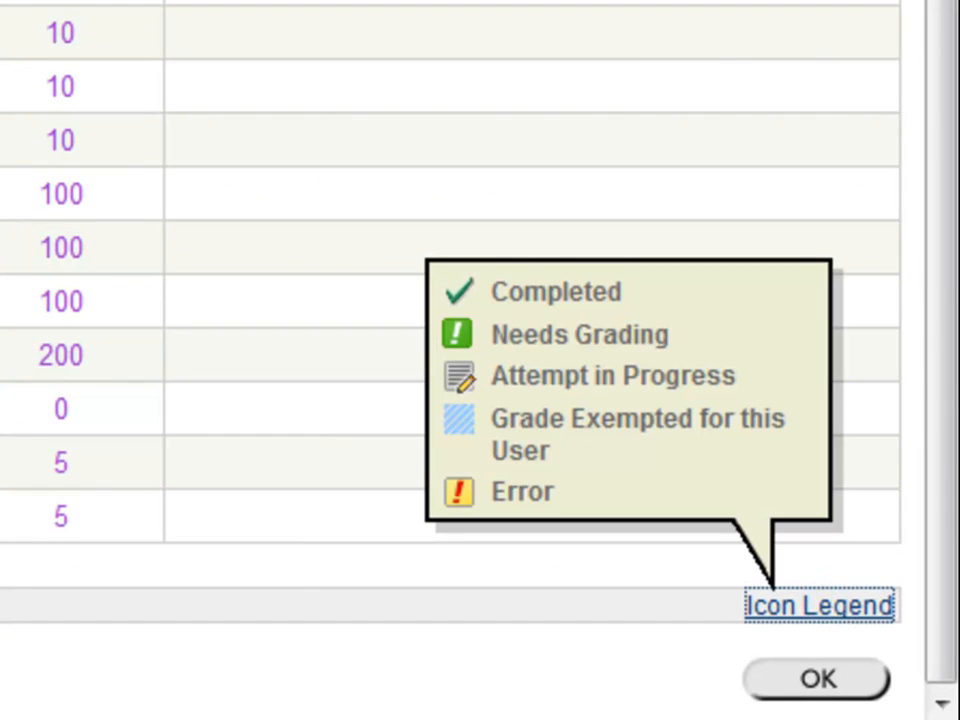
click(816, 677)
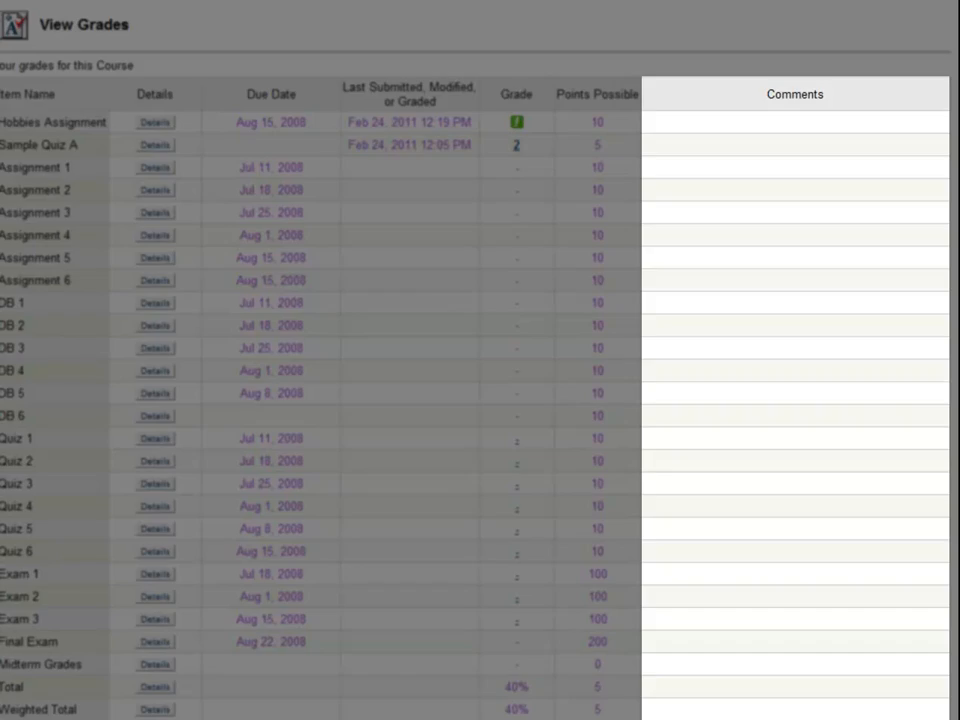
scroll(down, 3)
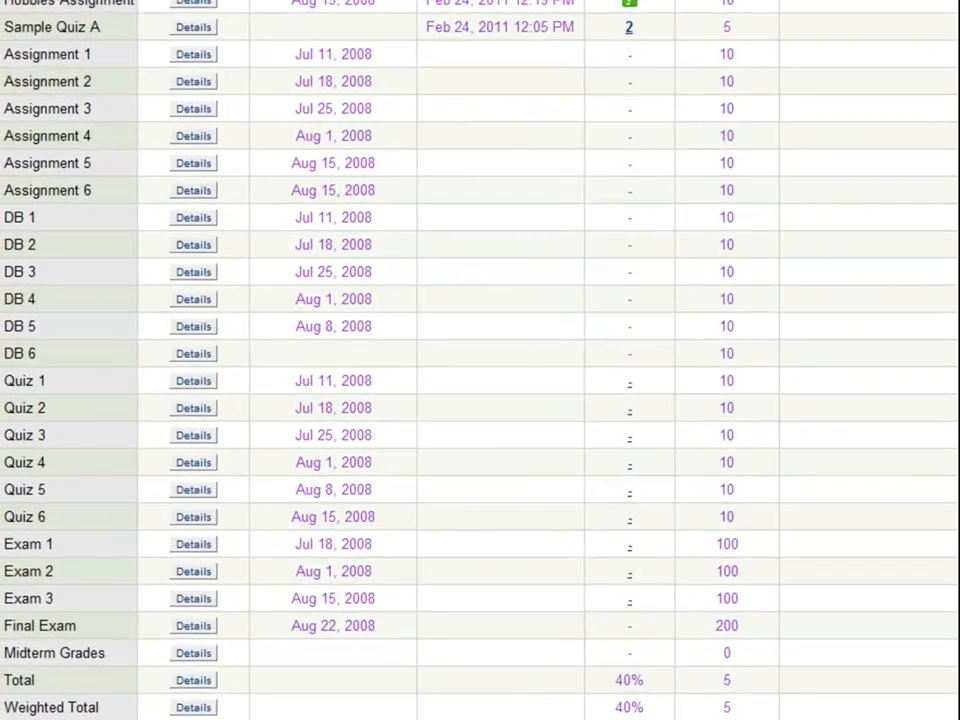
scroll(down, 3)
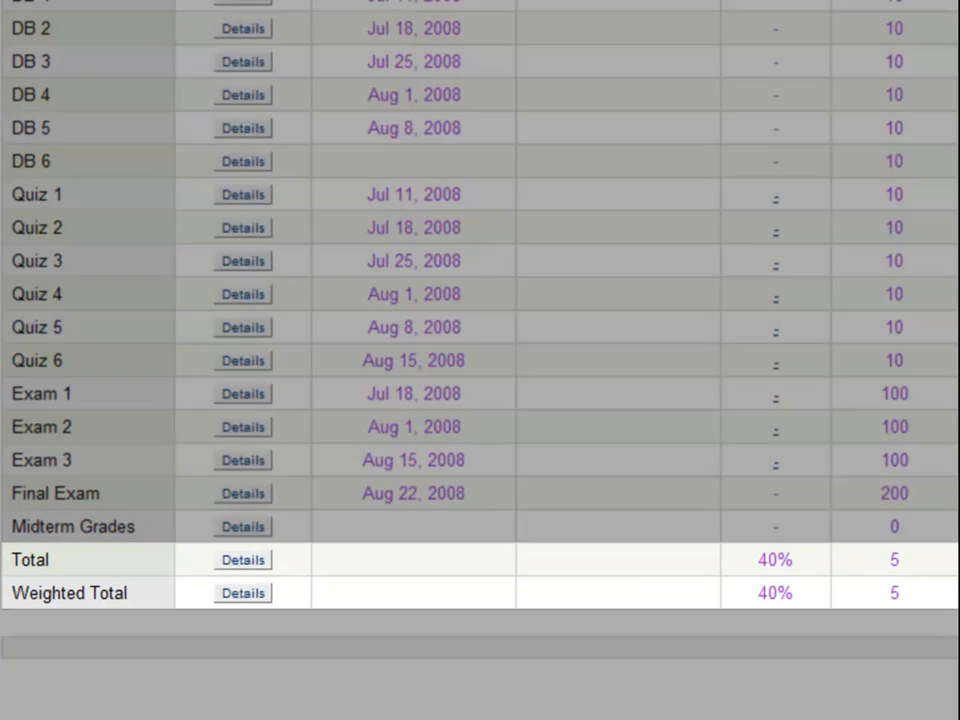